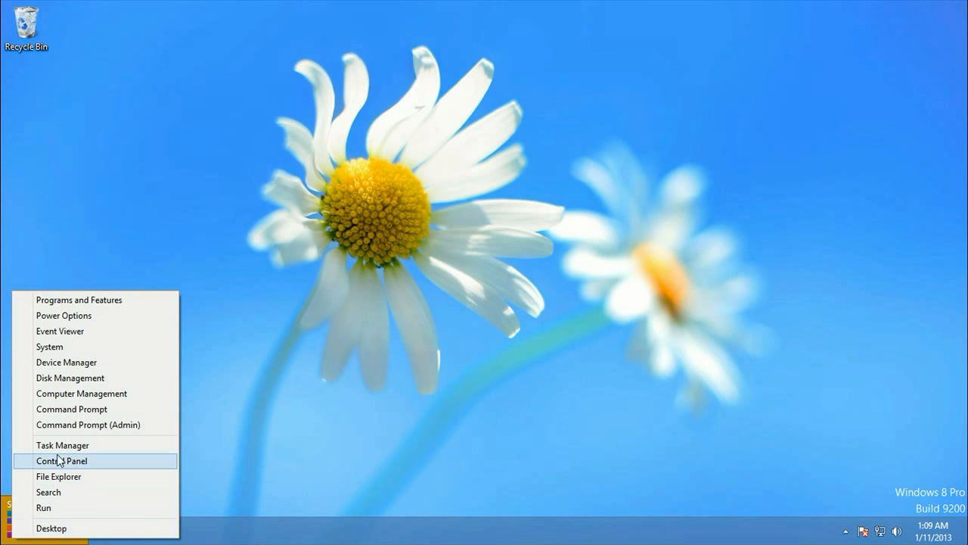
mouse_move(69, 424)
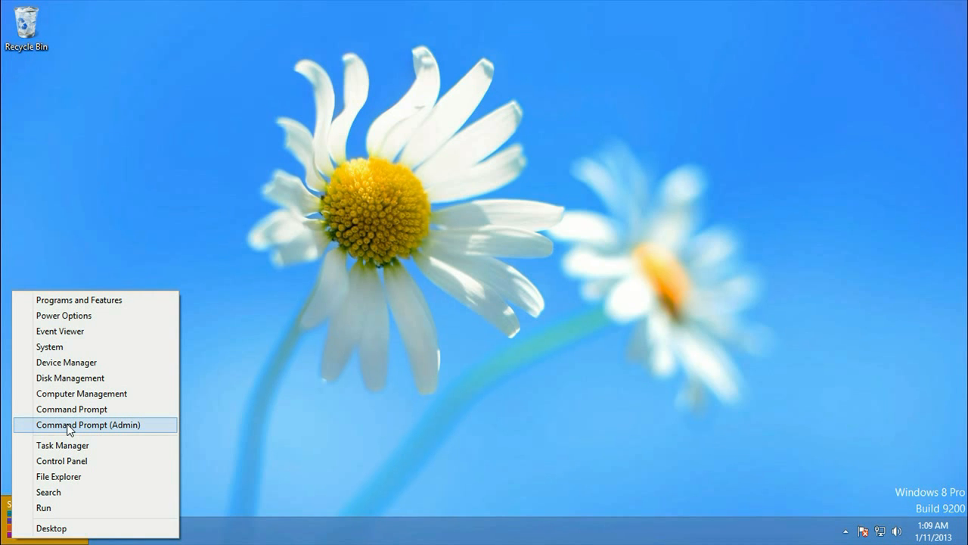
Step: Launch Command Prompt (Admin) from the Win+X power user menu
click(87, 424)
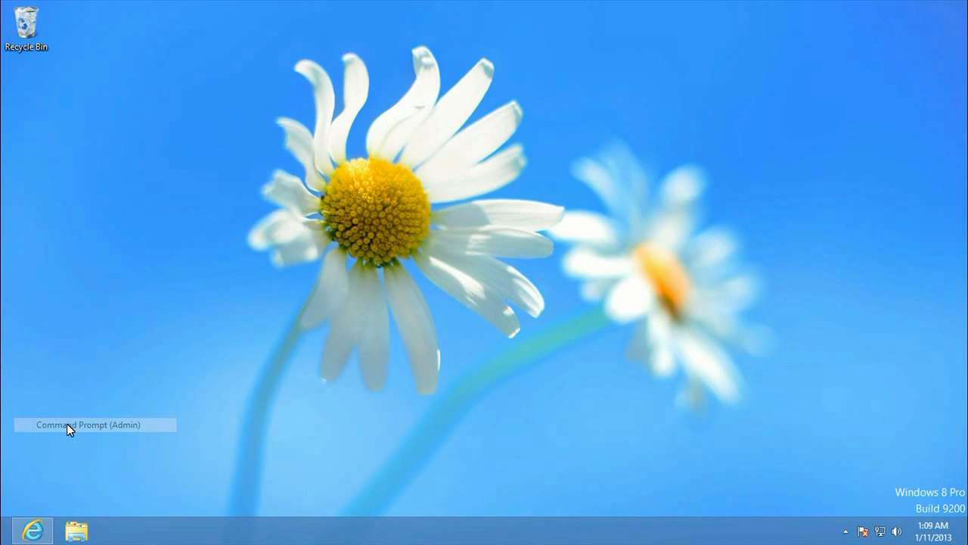
click(94, 424)
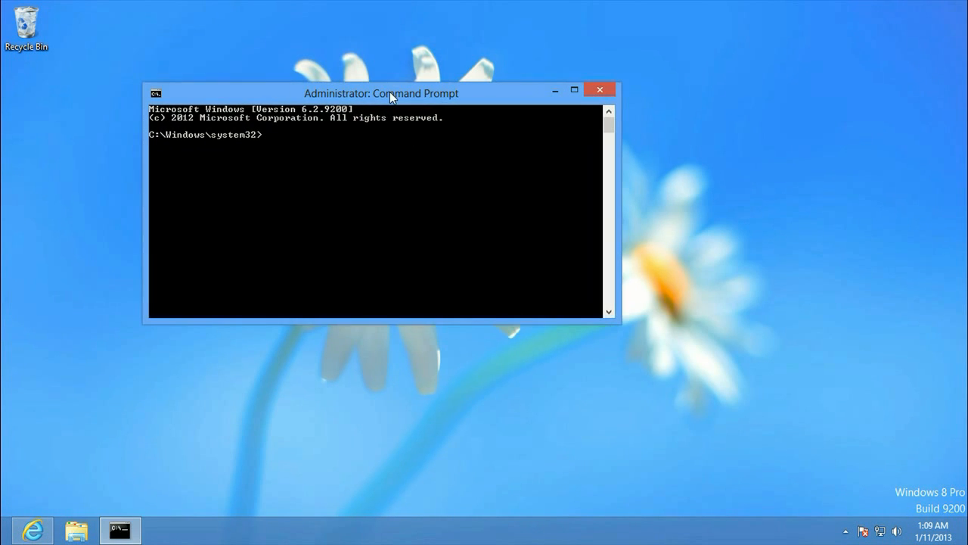
mouse_move(270, 142)
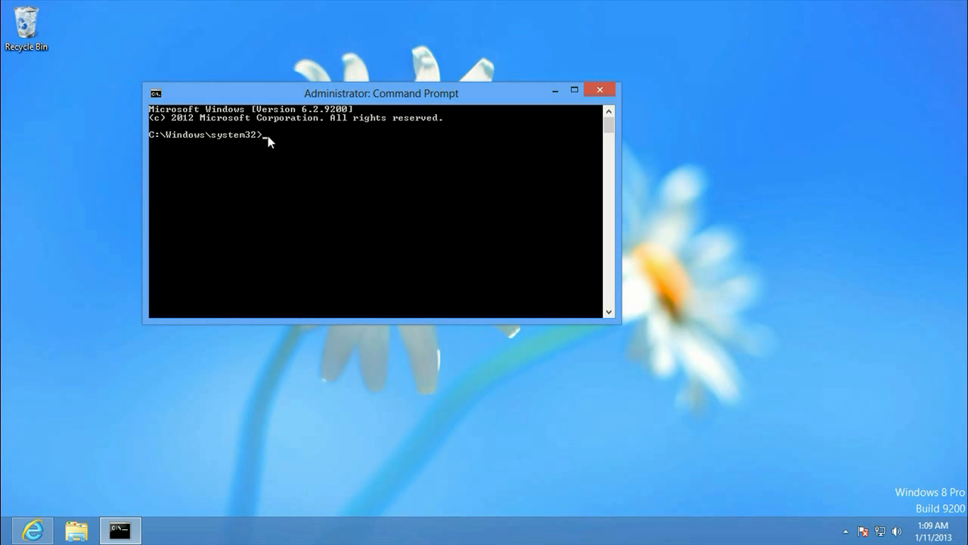
Step: Change to the C:\ root and list its files with dir
text(cd)
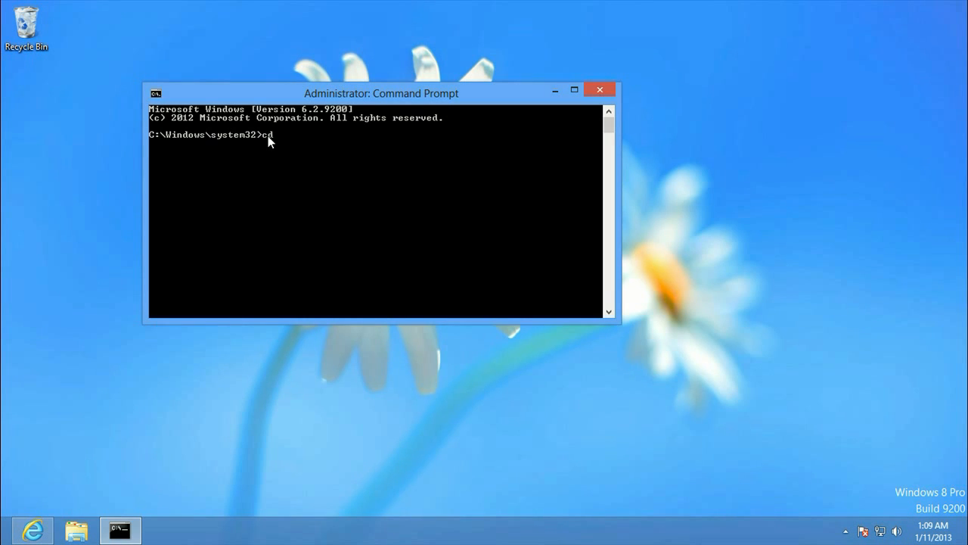
text(c:\)
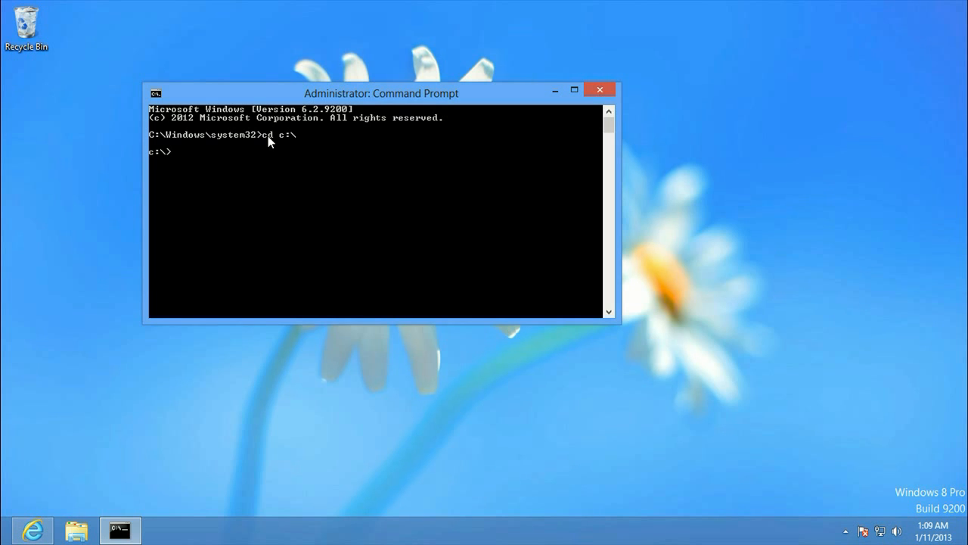
mouse_move(410, 125)
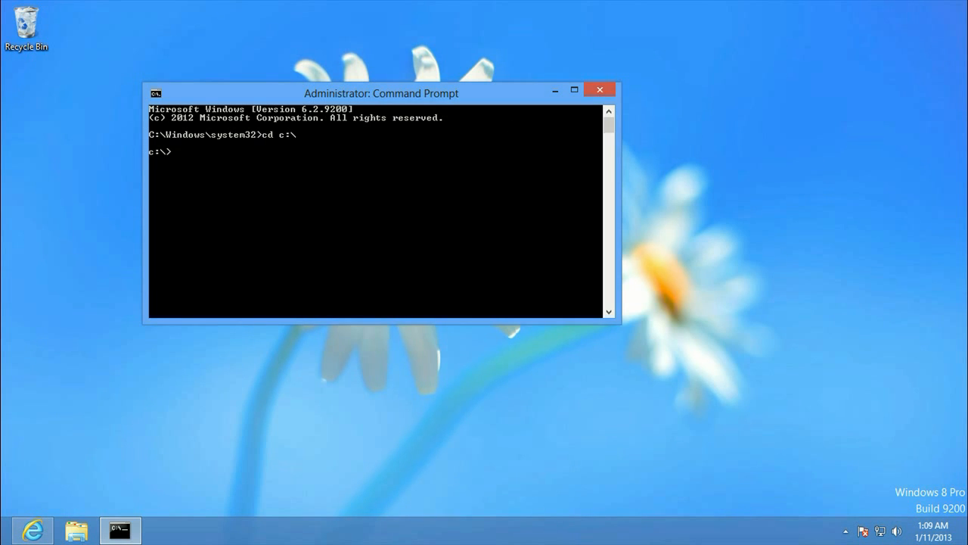
text(dir /as)
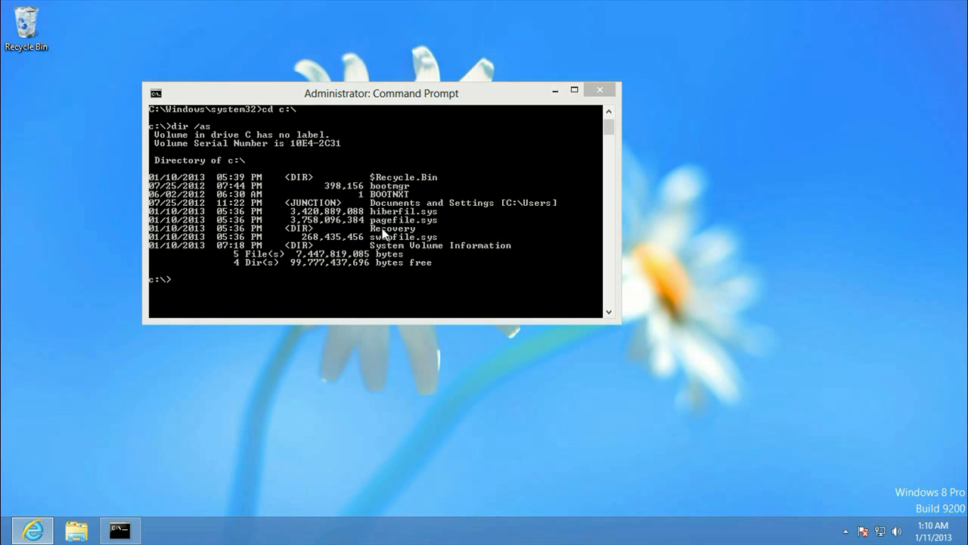
mouse_move(344, 217)
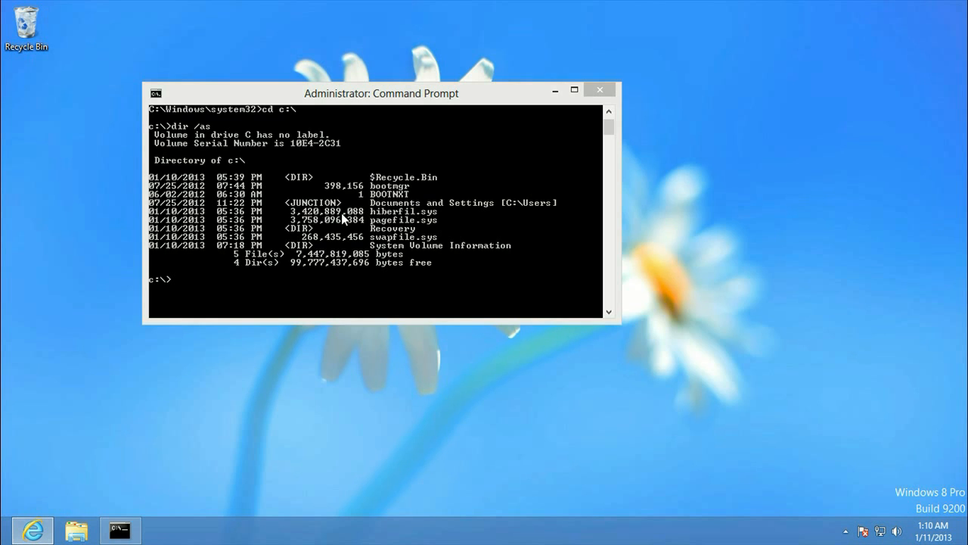
mouse_move(355, 219)
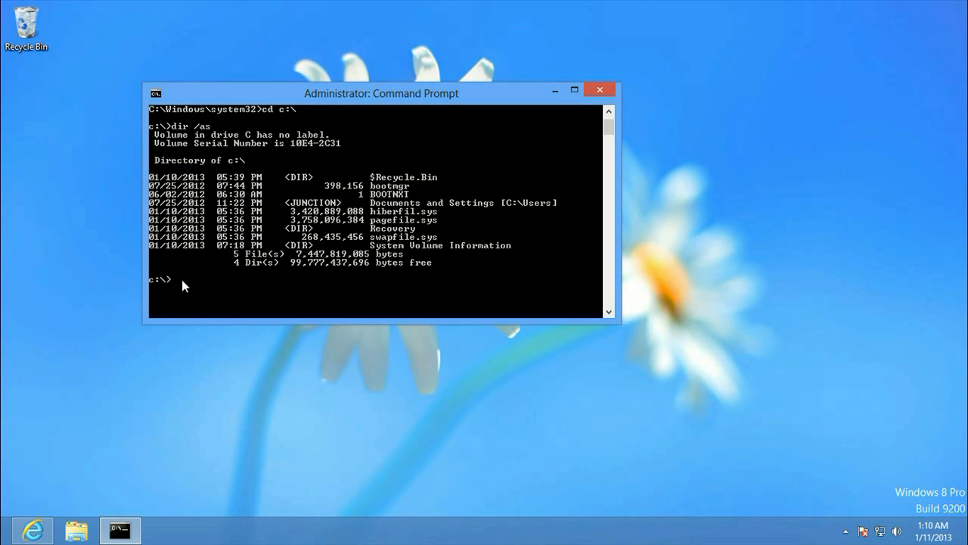
Step: Run powercfg -h off to disable hibernation
text(power)
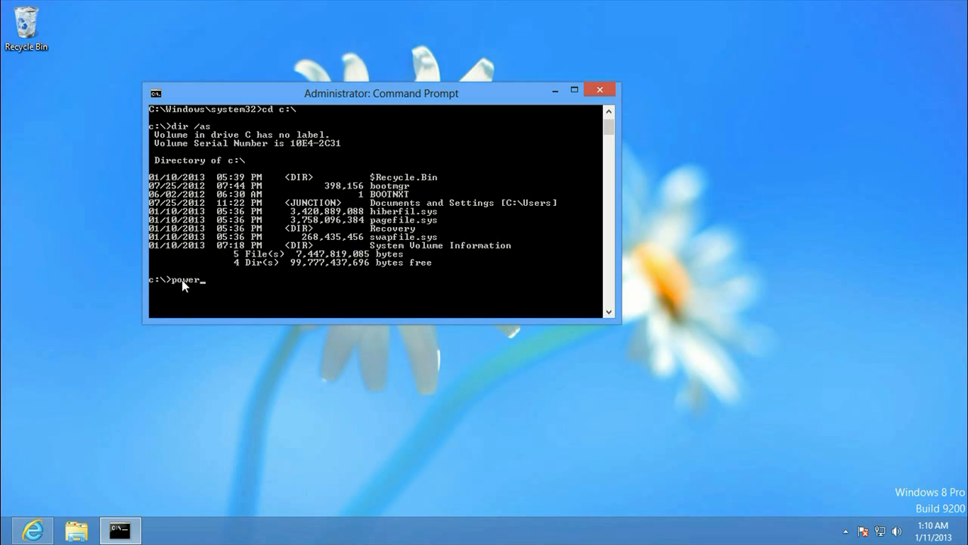
text(c)
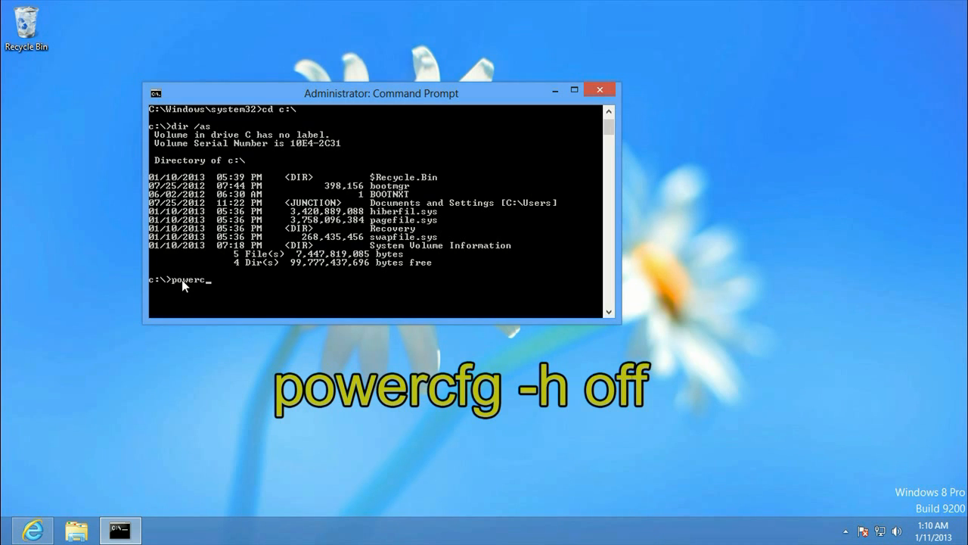
text(fg -h)
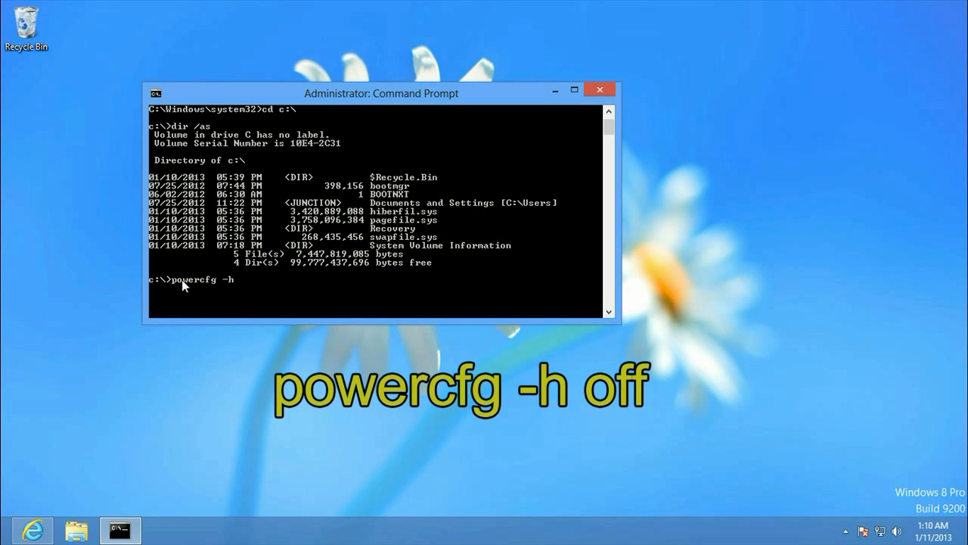
text(o)
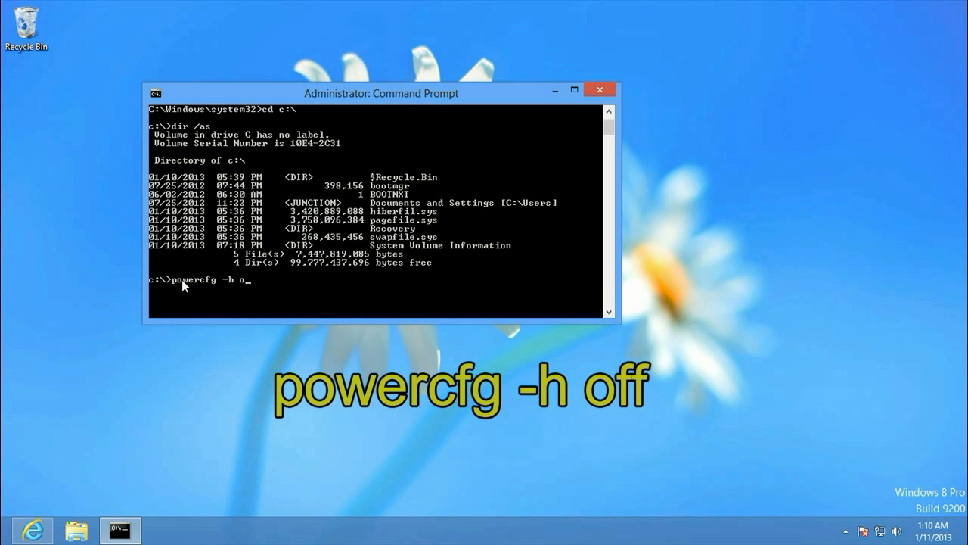
text(ff)
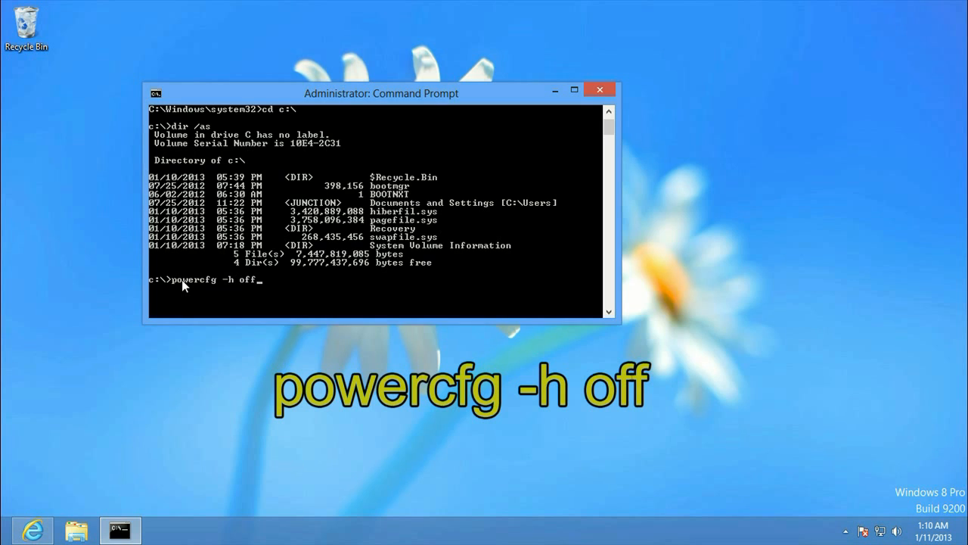
key(Enter)
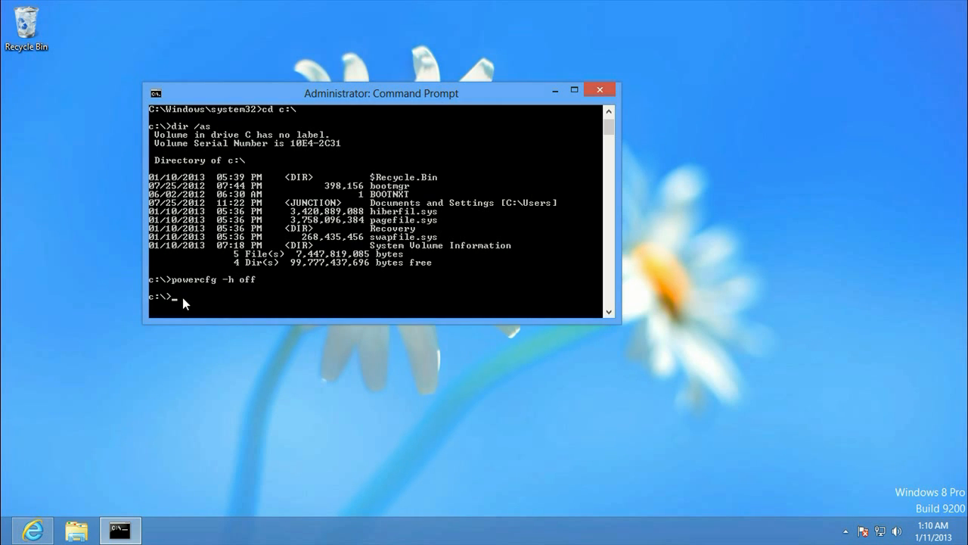
Step: Type dir at the C:\ prompt to recheck the root files
text(dir)
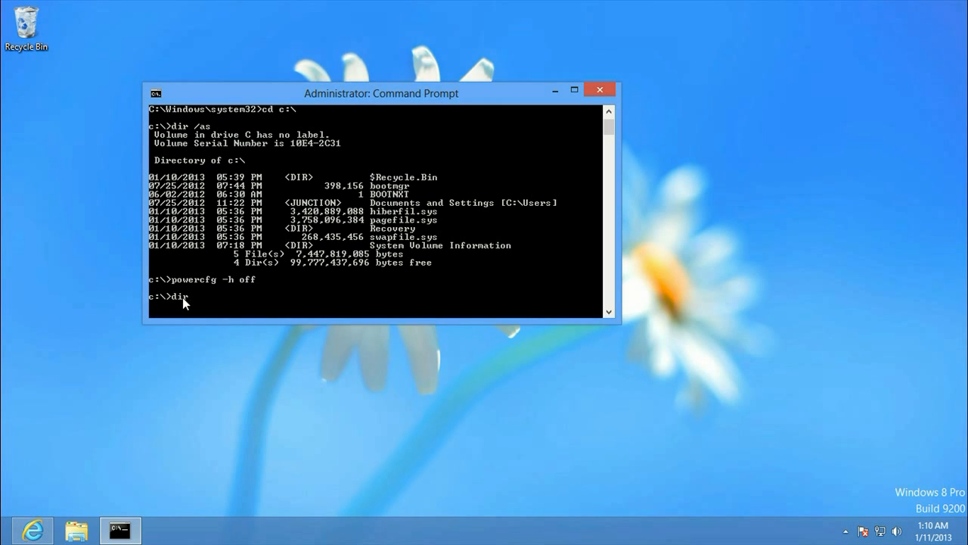